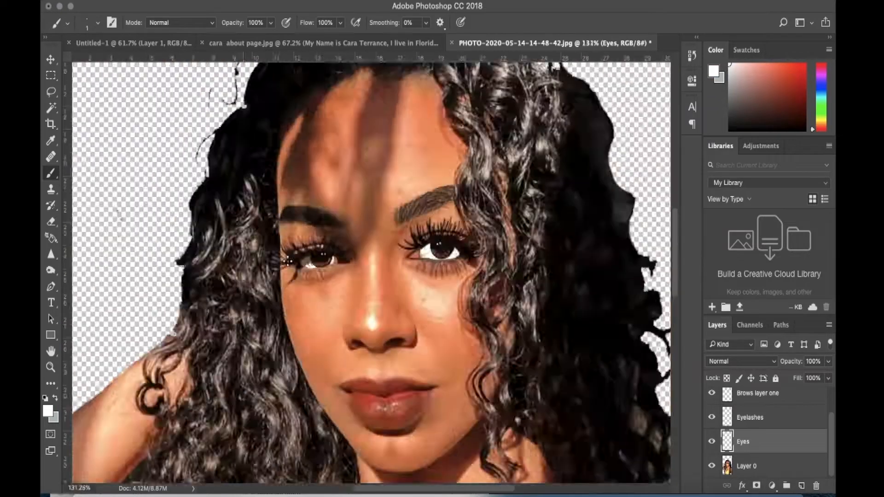
- Create the lip and Hair details layers and select PANTONE 620 C for highlights
left_click(750, 417)
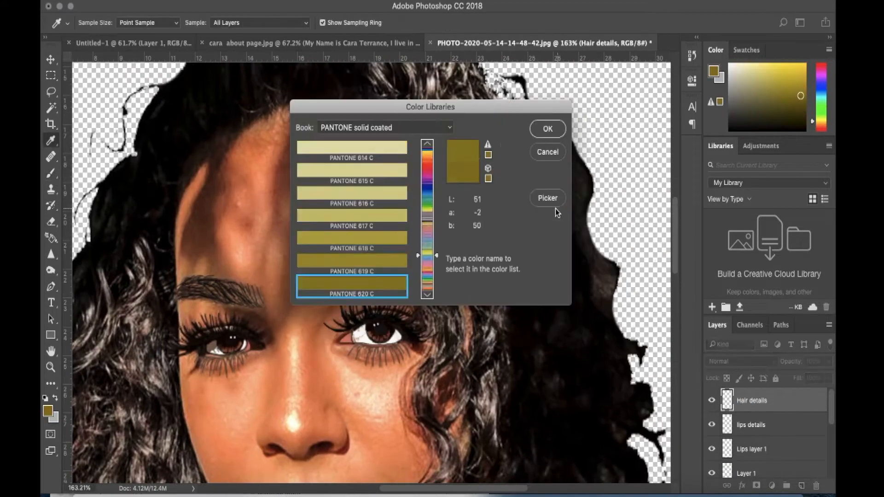
- Confirm the gold colour and paint highlight strands through the curls on Hair details
left_click(546, 129)
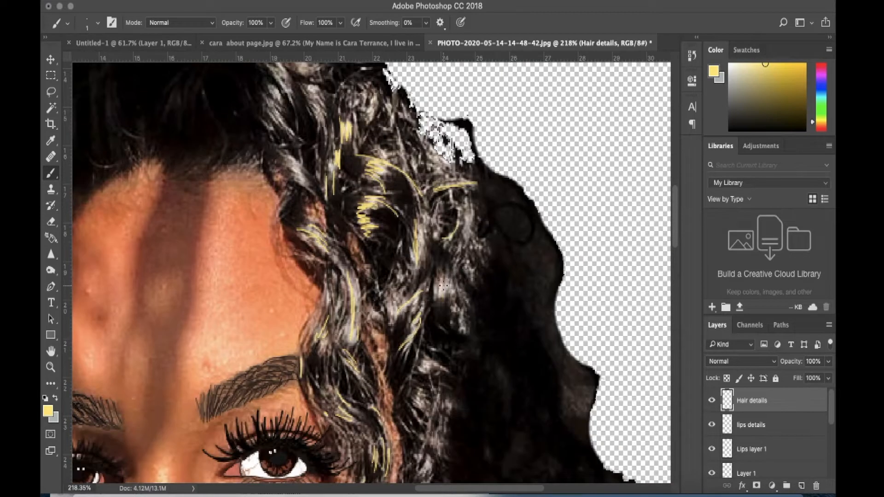
scroll("down", 3)
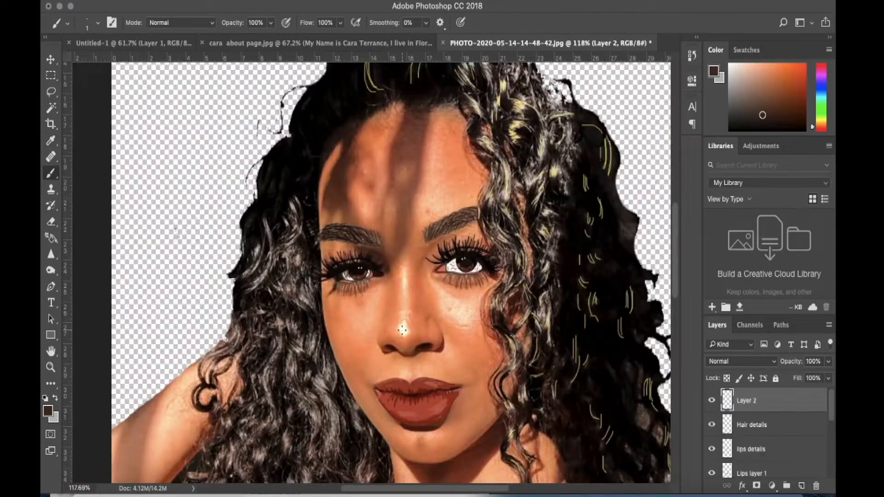
- Rename Layer 2 to nose details, paint the highlight, and sample the orange skin tone
left_click(97, 23)
type("nose details")
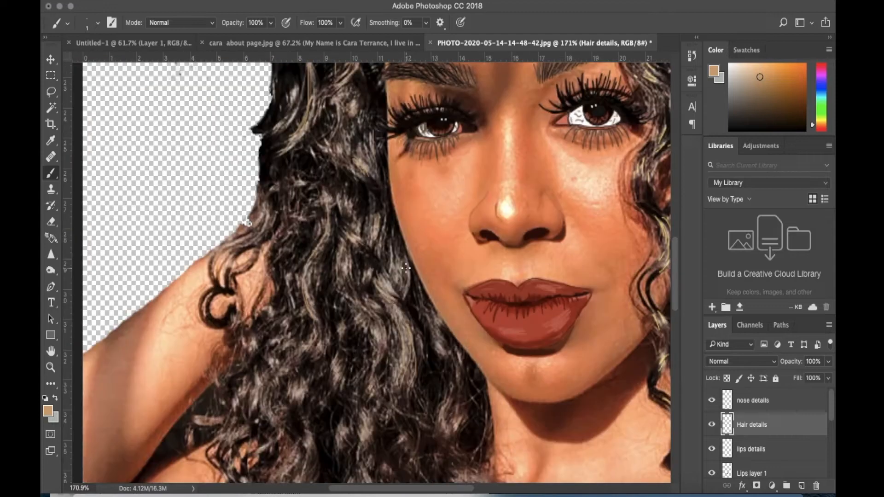
scroll("down", 3)
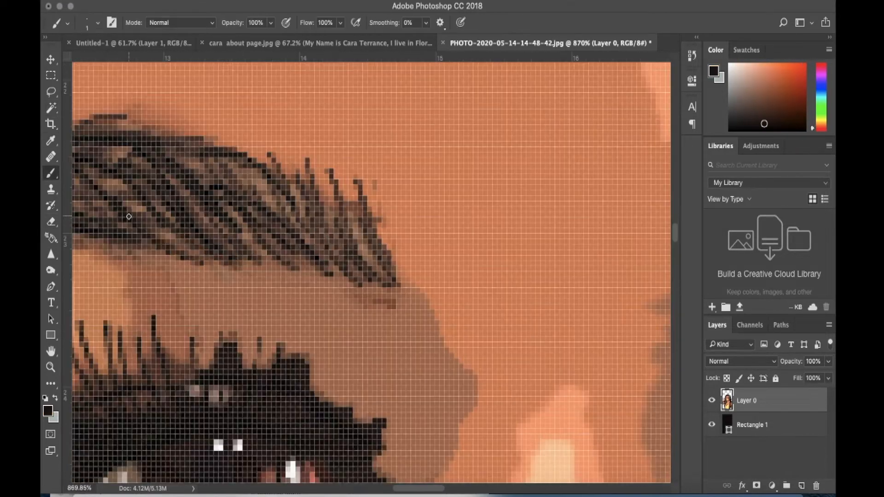
left_click(49, 141)
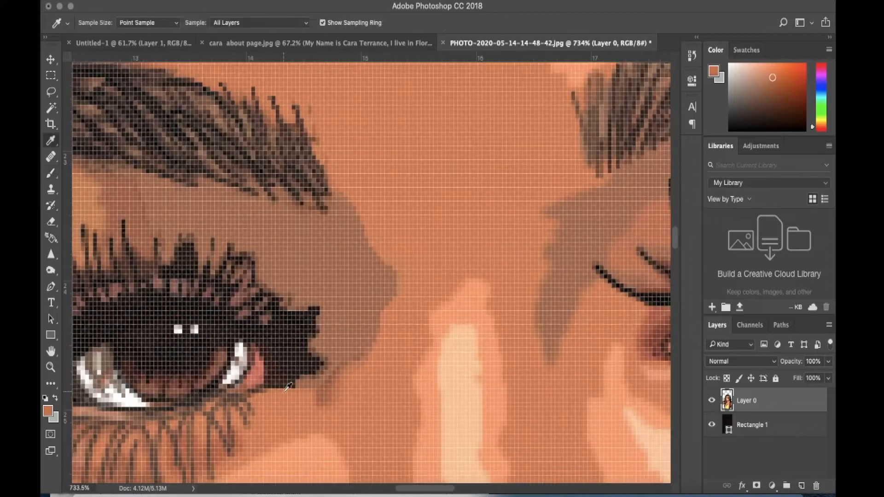